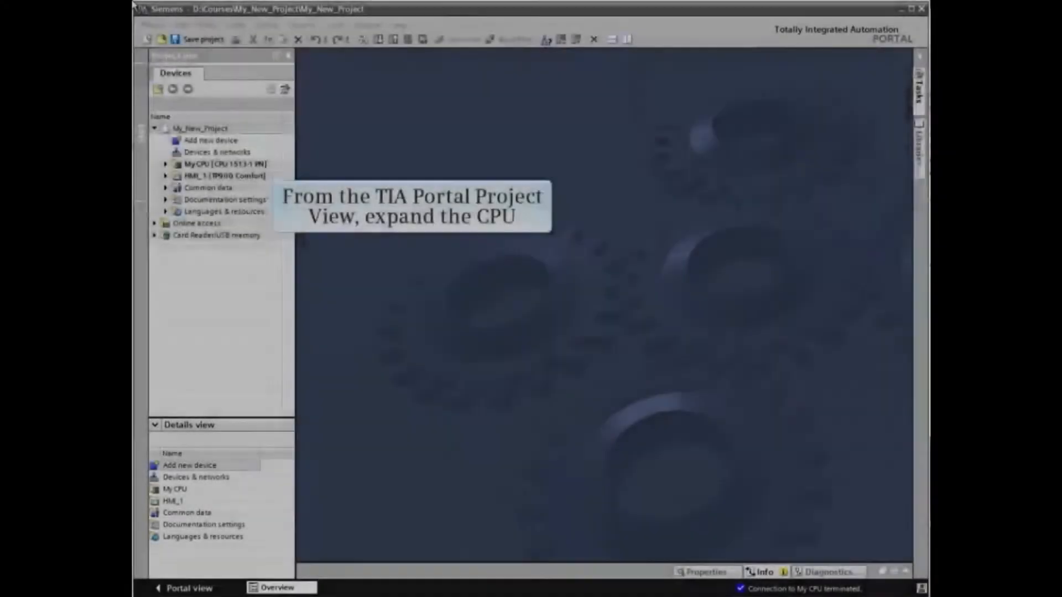
Step: Expand My CPU and its Traces folder, then add a new trace, Trace(1)
click(226, 164)
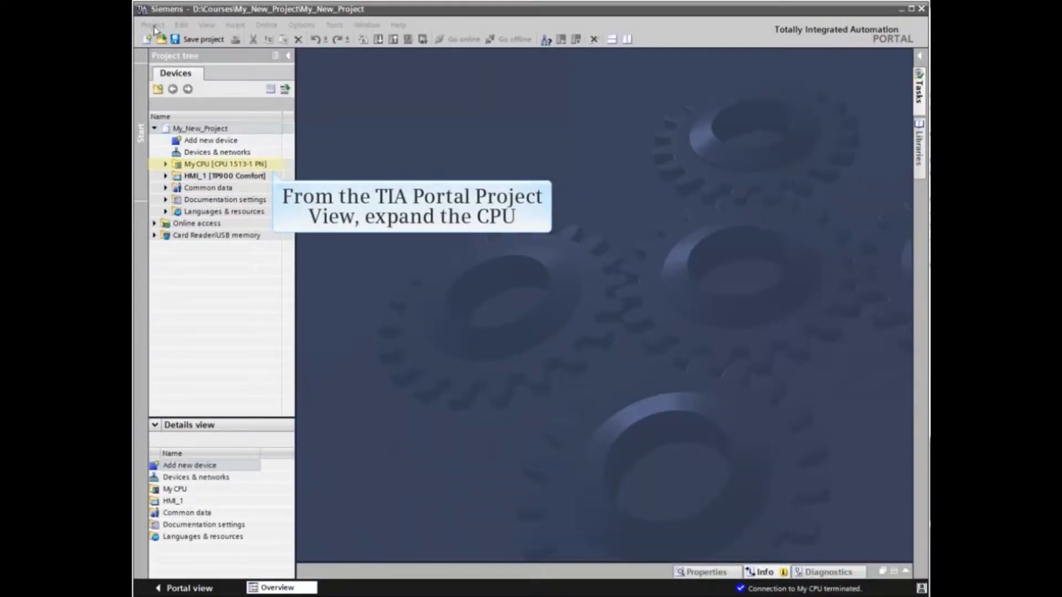
click(166, 164)
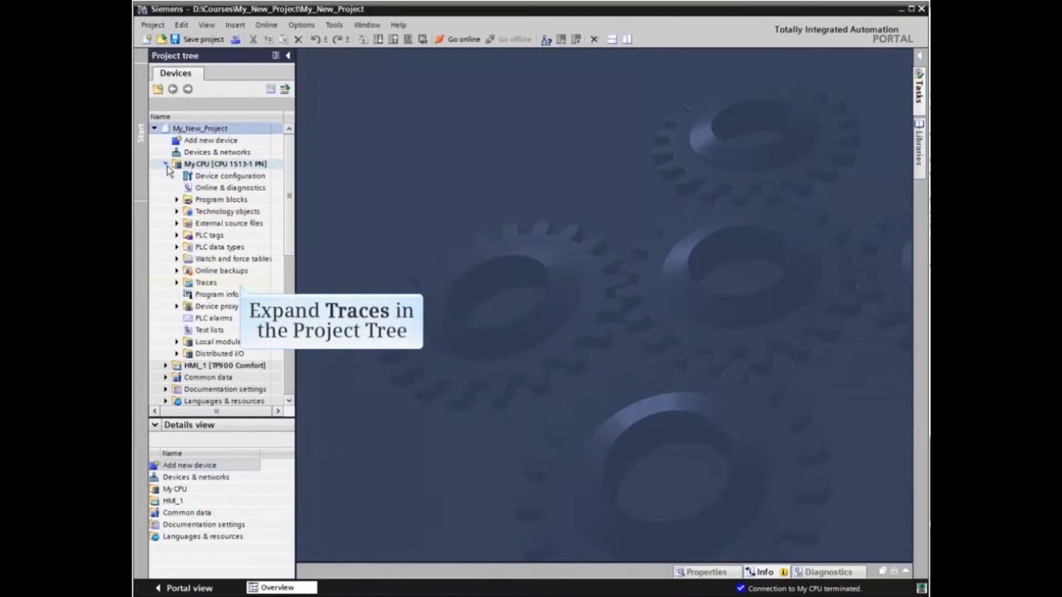
click(206, 283)
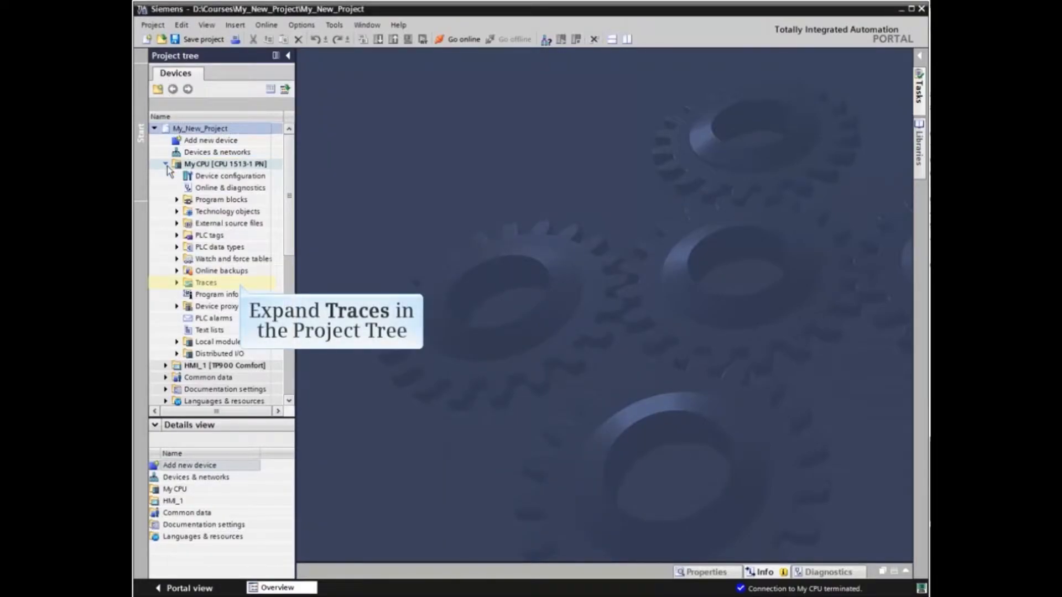
click(177, 283)
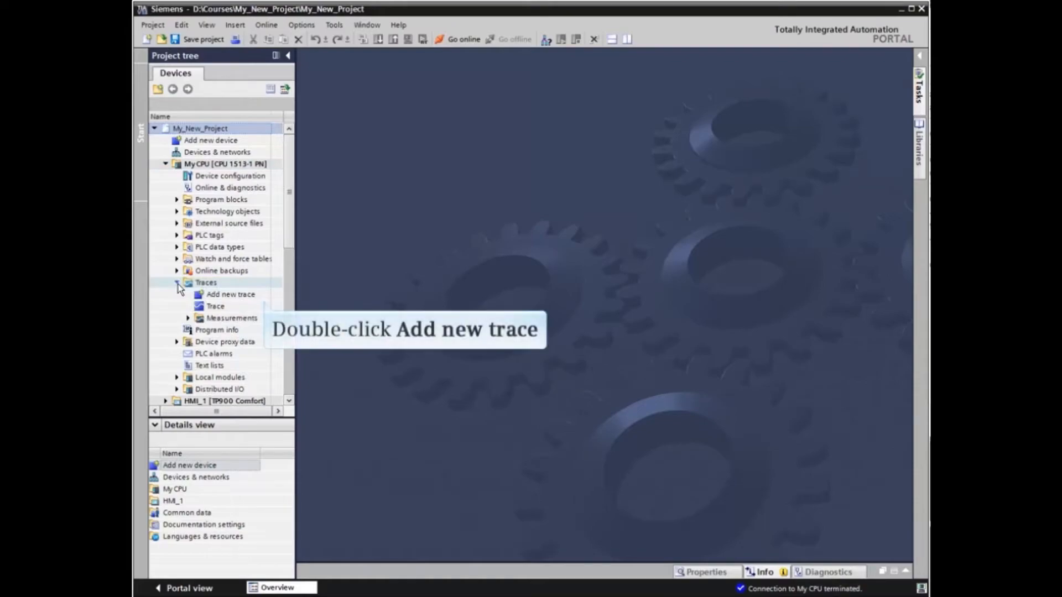
click(230, 294)
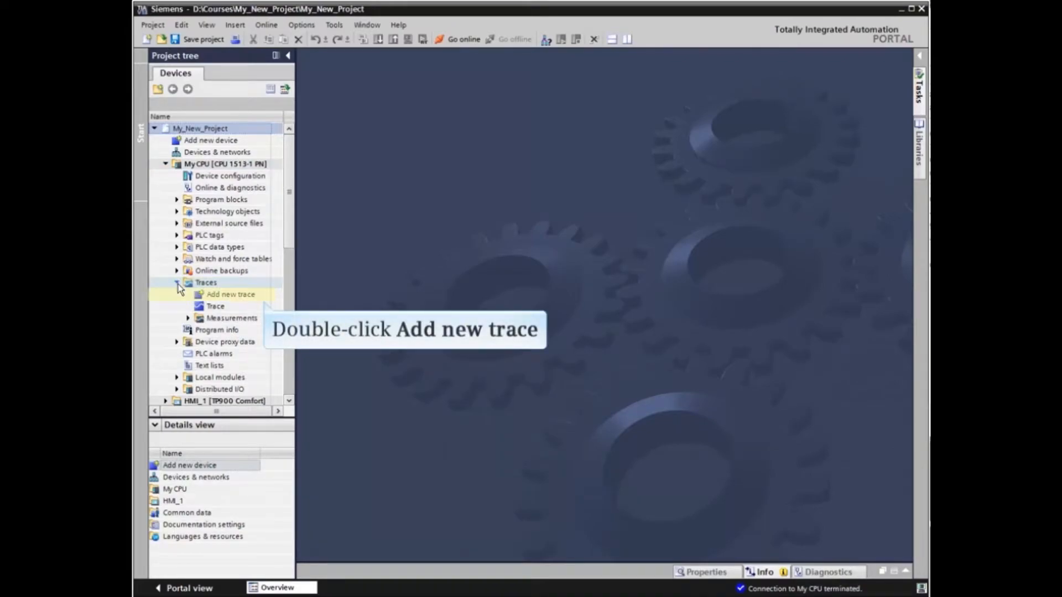
double_click(231, 294)
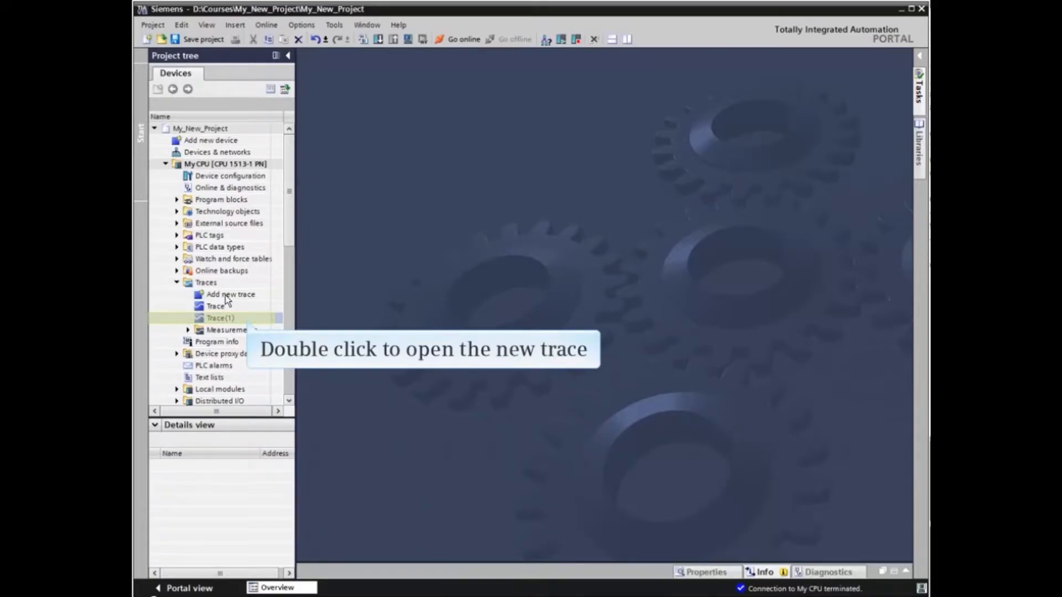
Step: Open Trace(1), add Count Value as its signal, and record every 100 cycles
double_click(218, 318)
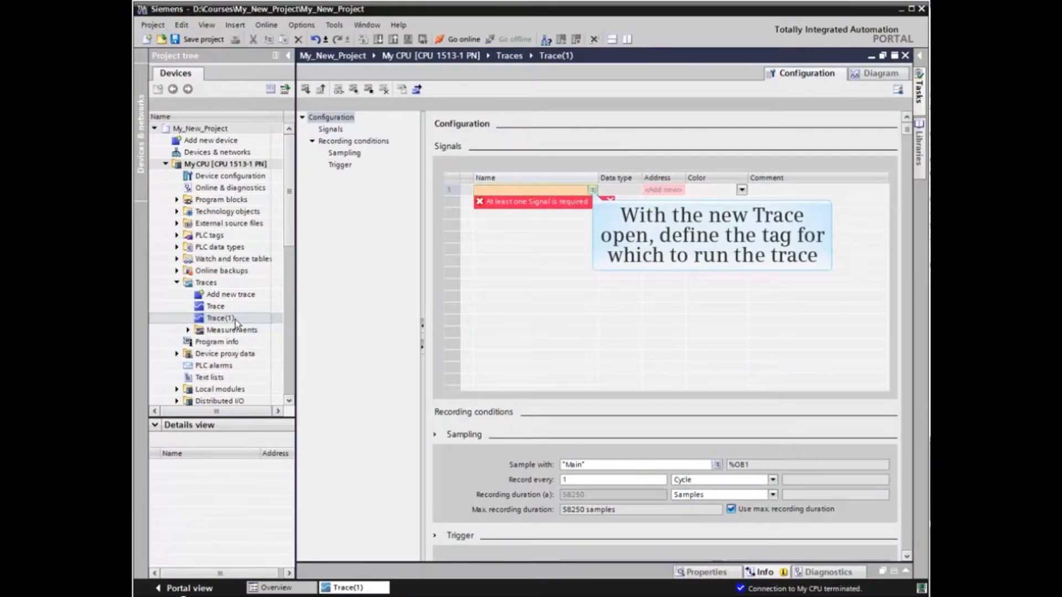
mouse_move(537, 279)
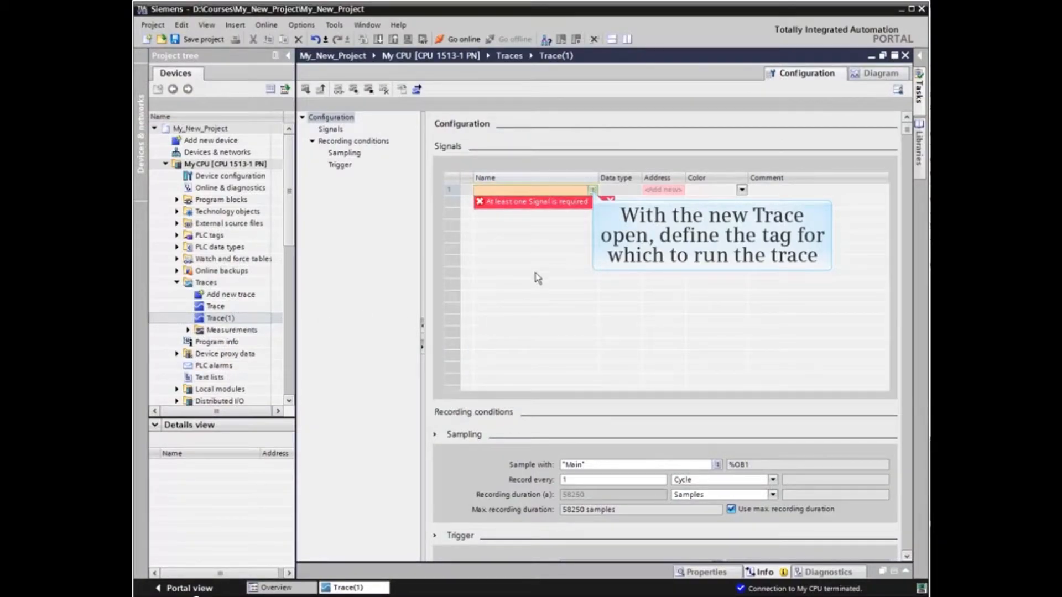
click(592, 189)
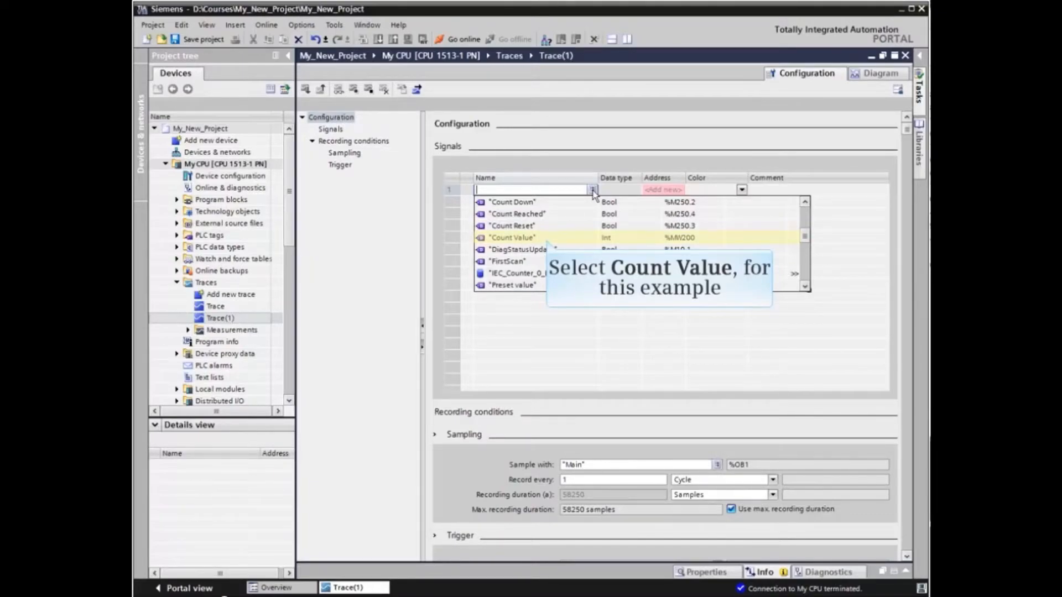
click(512, 238)
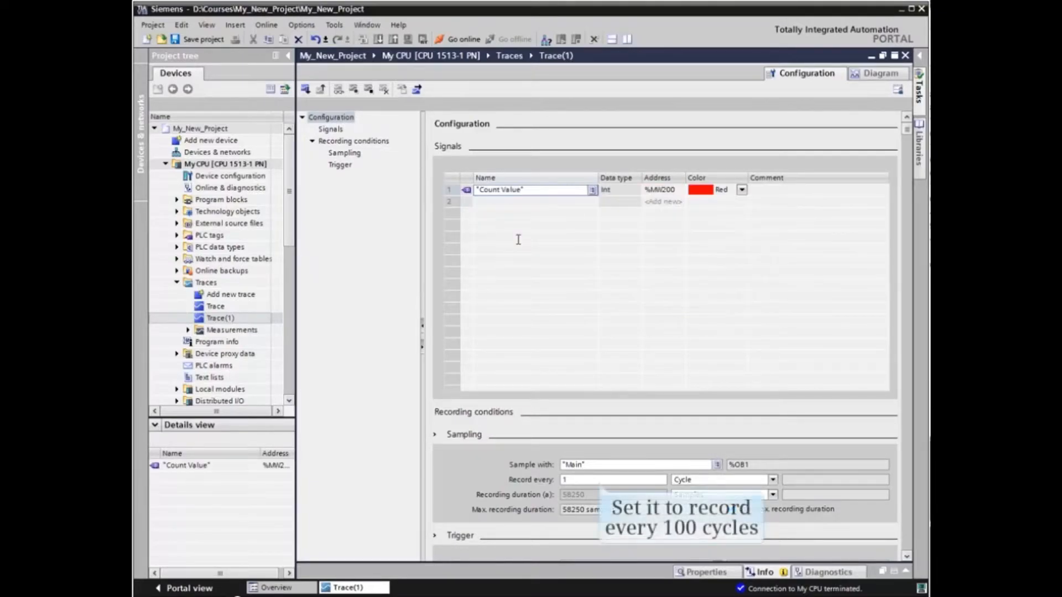
click(612, 479)
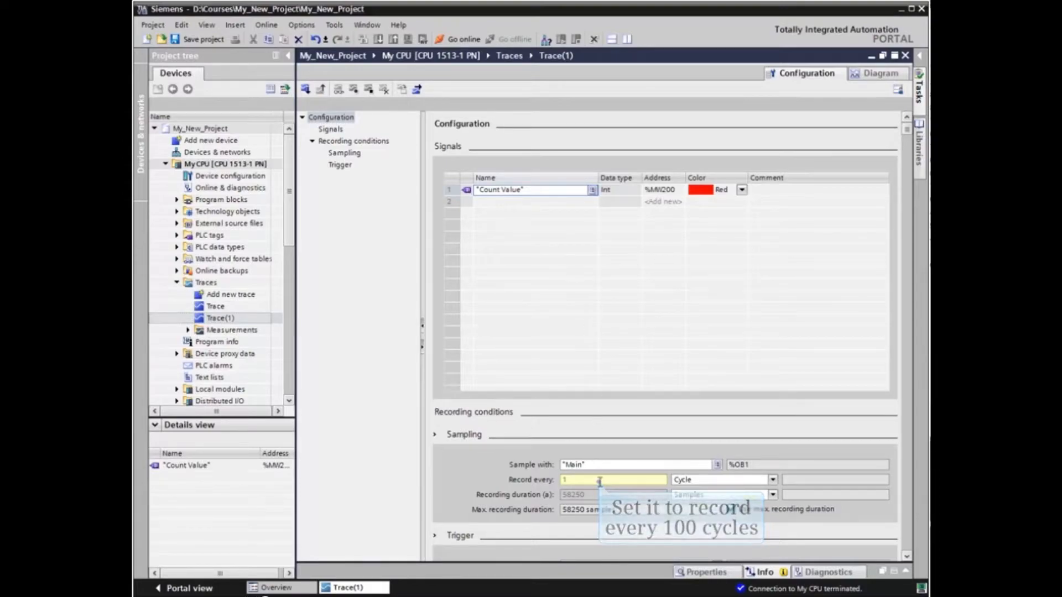
text(100)
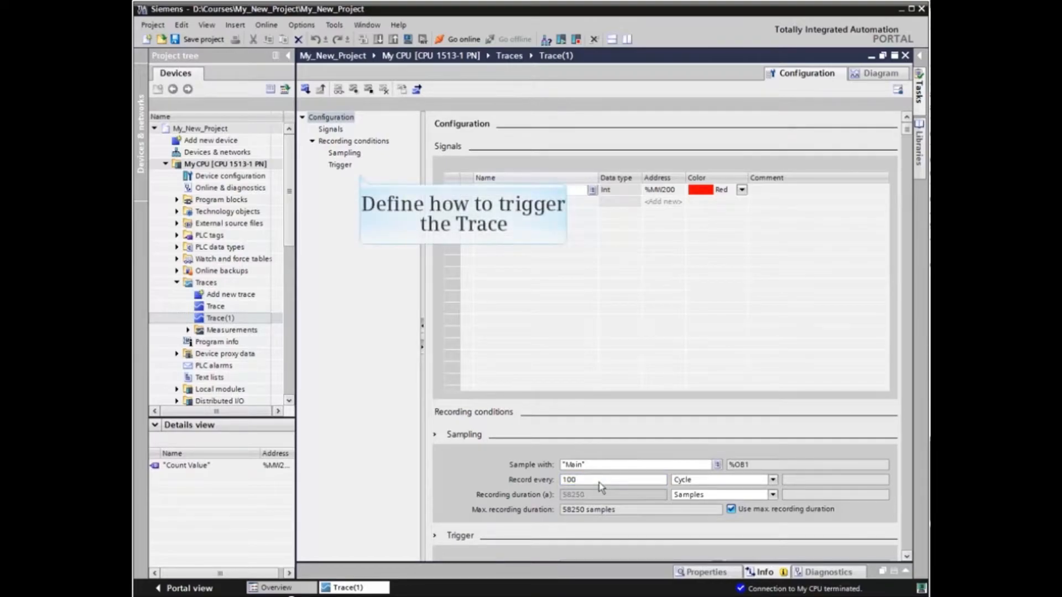
Step: Set Trace(1)'s trigger mode to Trigger on tag, using the System On tag
click(340, 163)
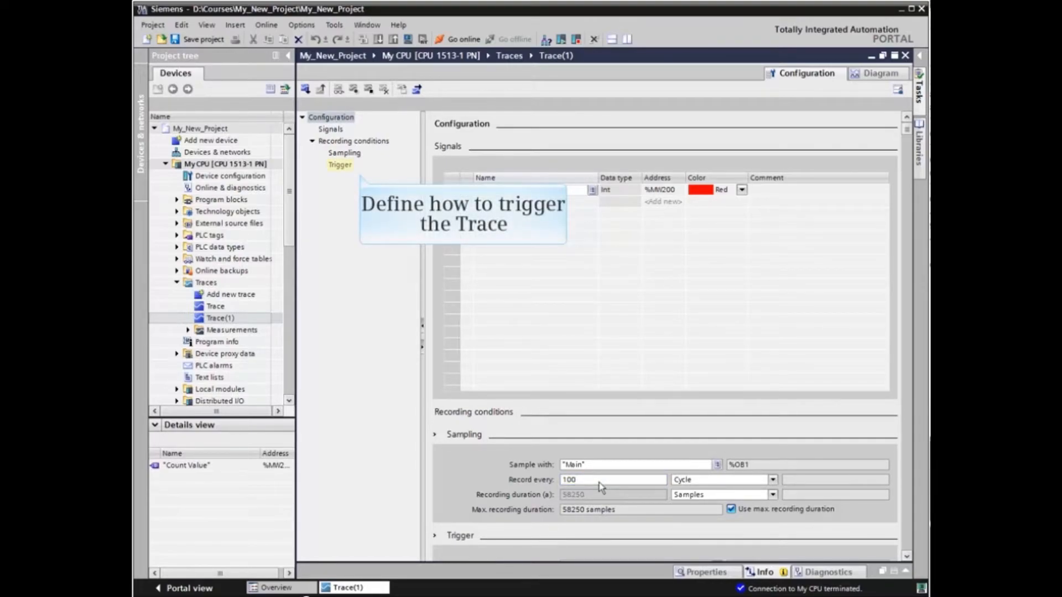
mouse_move(386, 372)
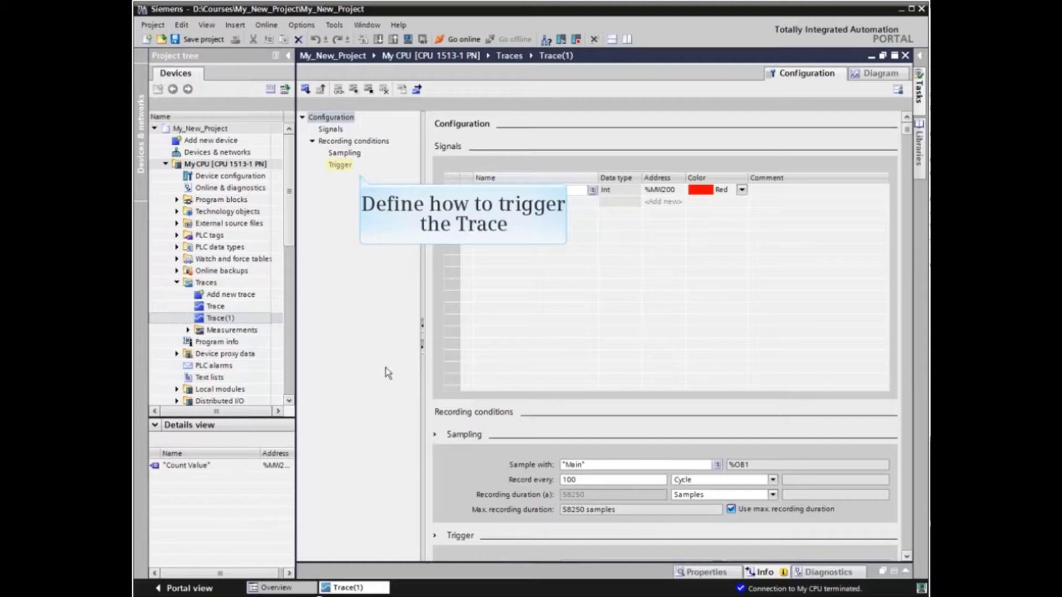
click(341, 165)
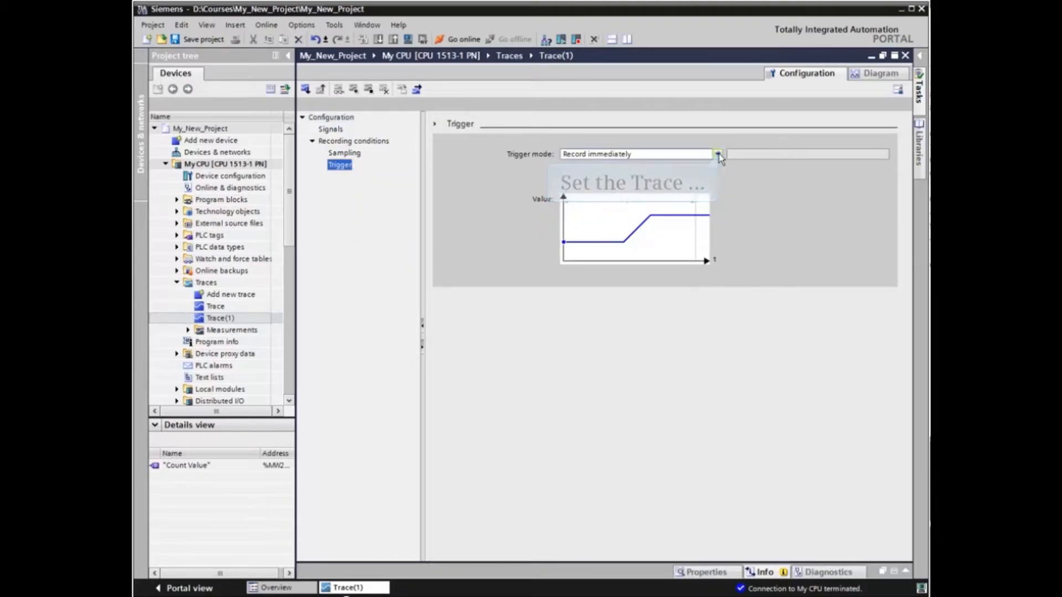
click(718, 154)
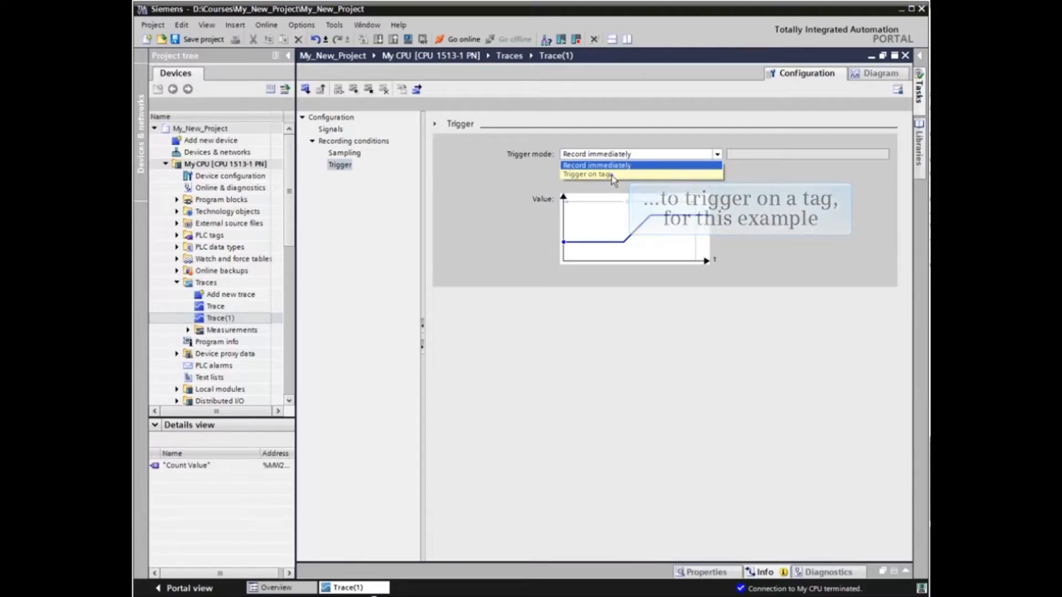
click(596, 175)
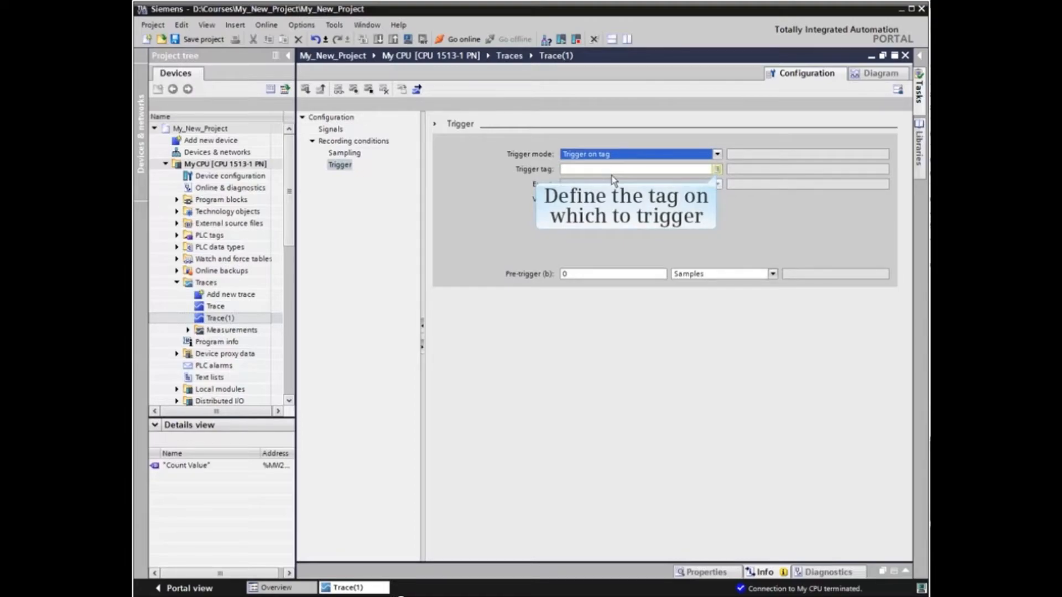
mouse_move(718, 175)
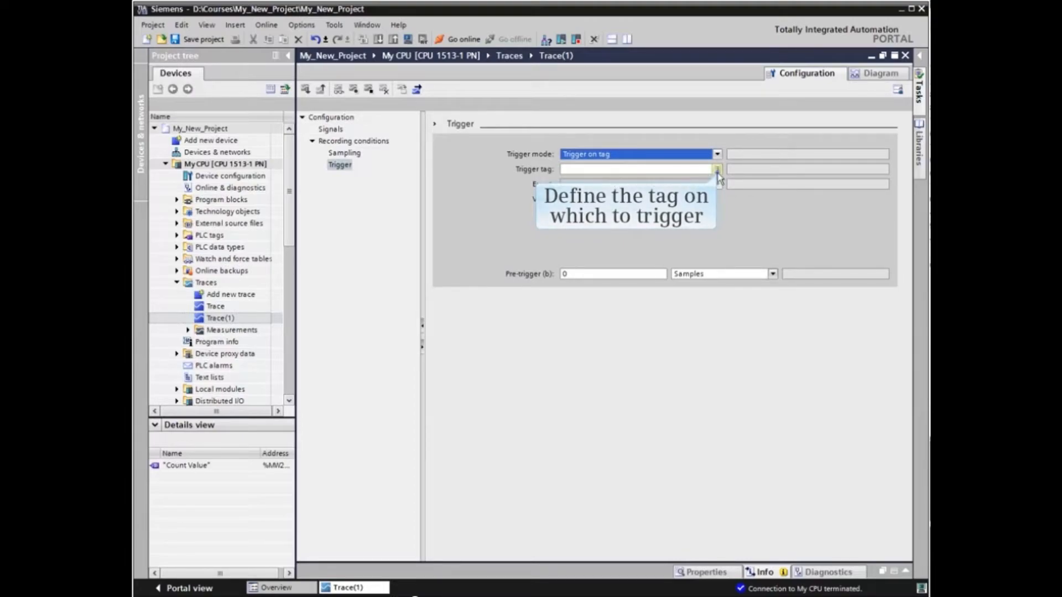
click(717, 170)
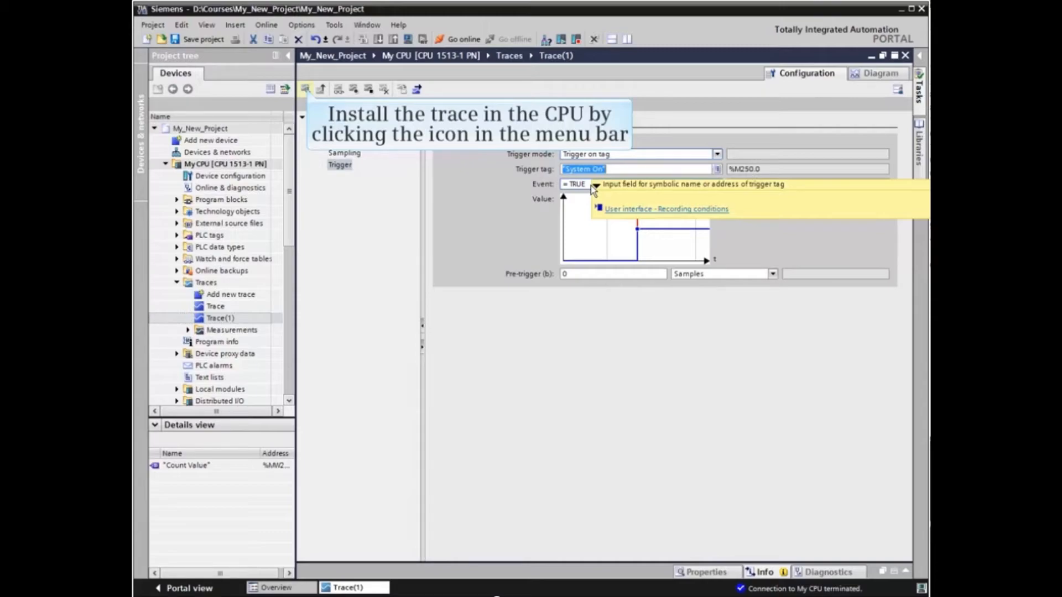
Step: Install Trace(1) in the CPU and confirm enabling tracing
click(306, 88)
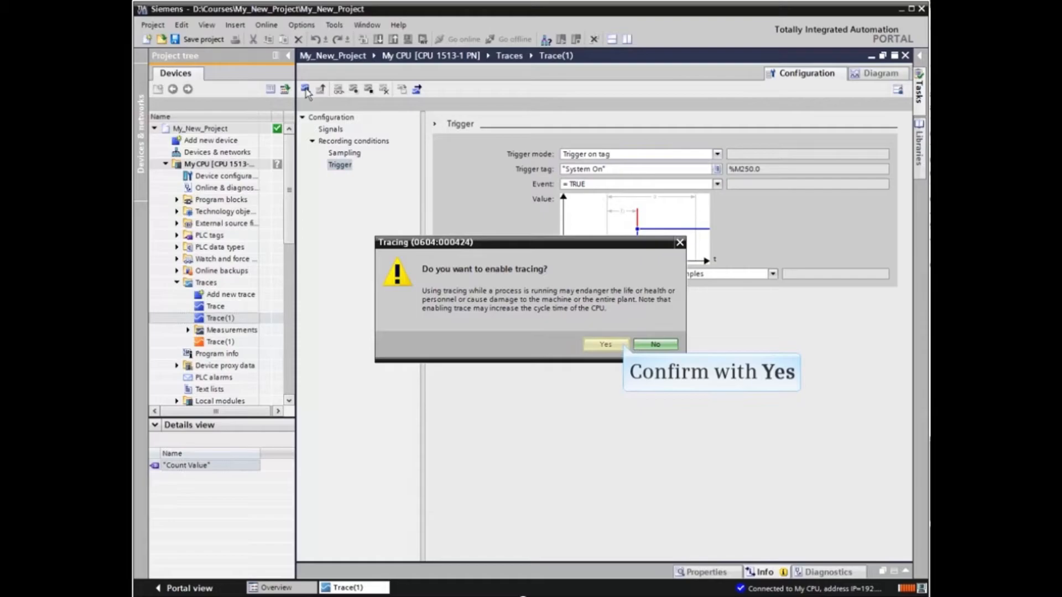
click(604, 345)
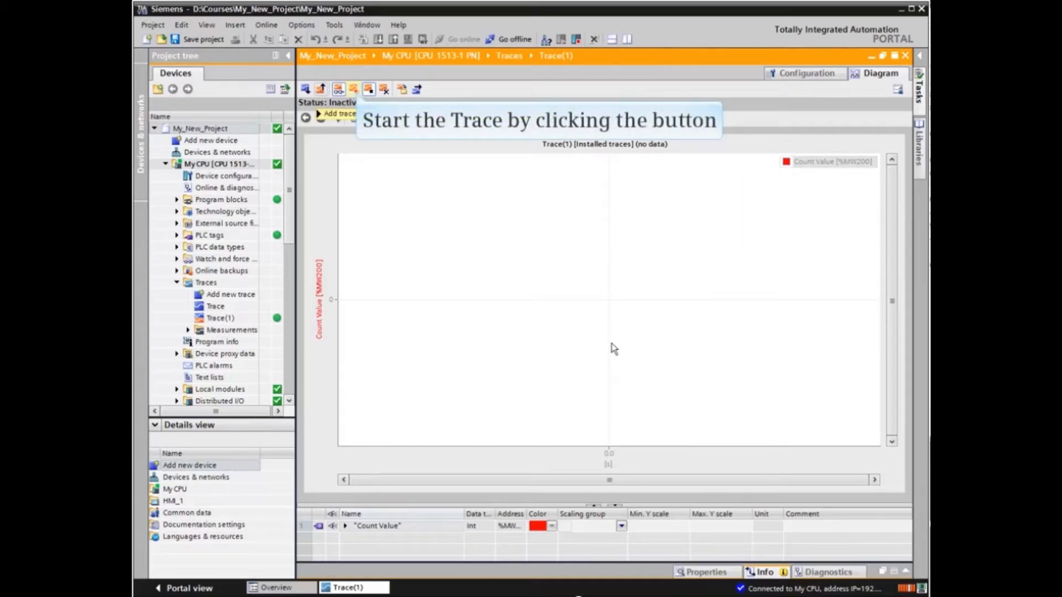
mouse_move(396, 253)
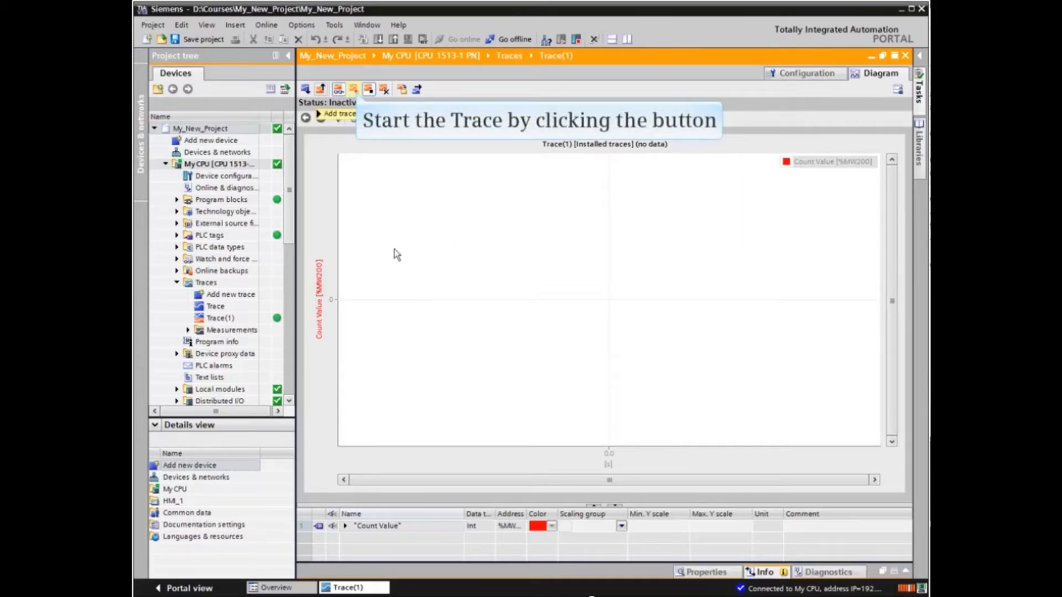
Step: Activate Trace(1) and trigger it with the selector switch in WinCC Runtime
click(306, 117)
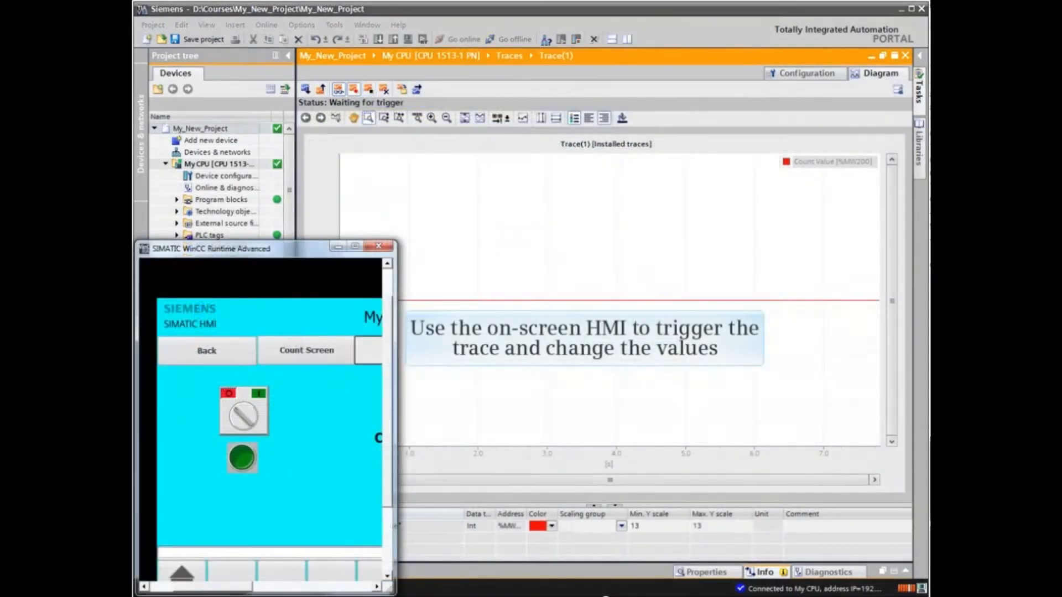
click(242, 411)
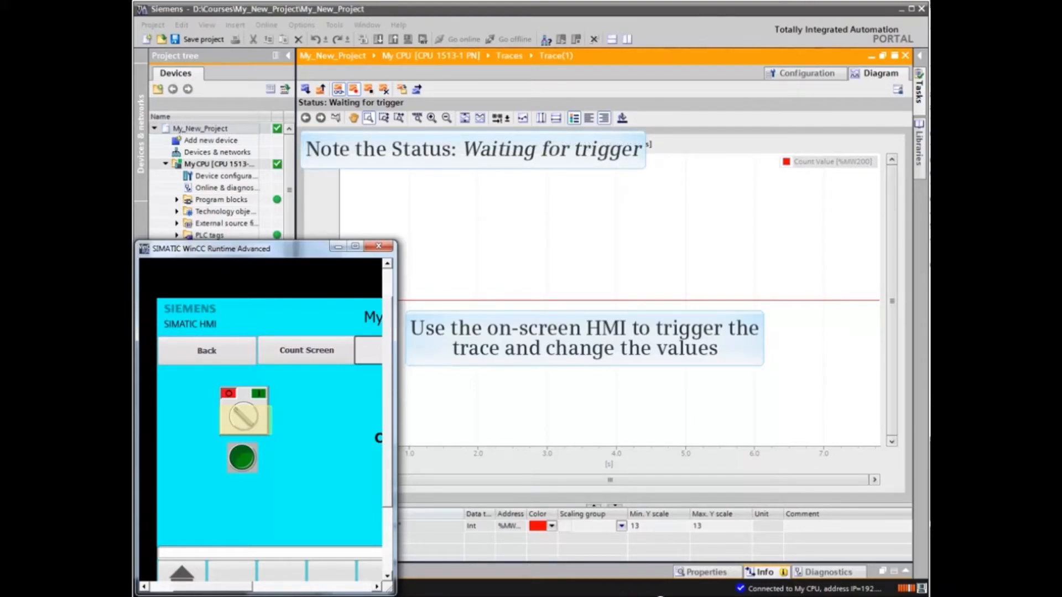
click(241, 459)
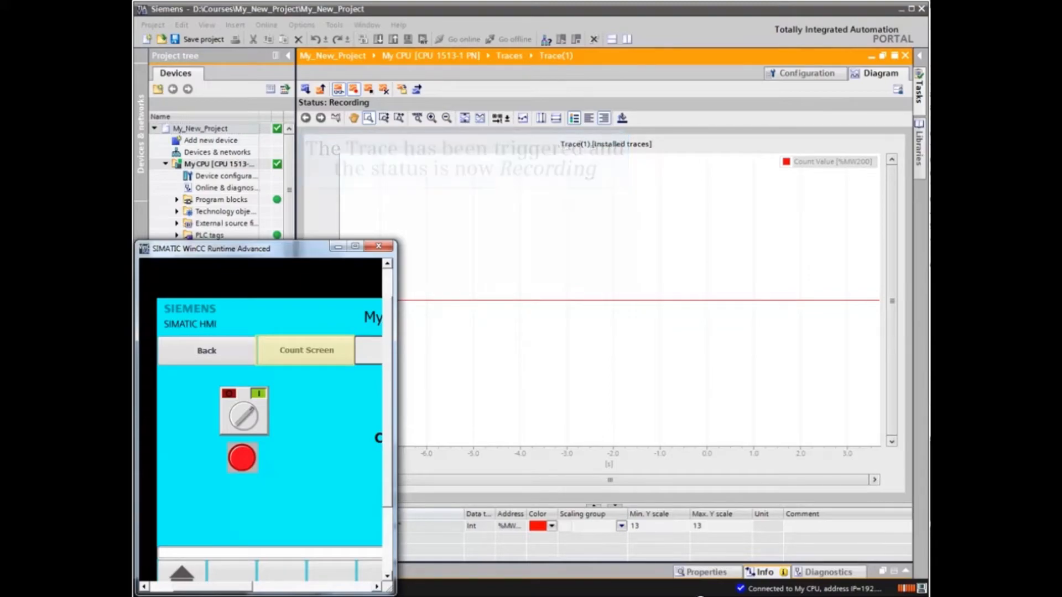
click(305, 350)
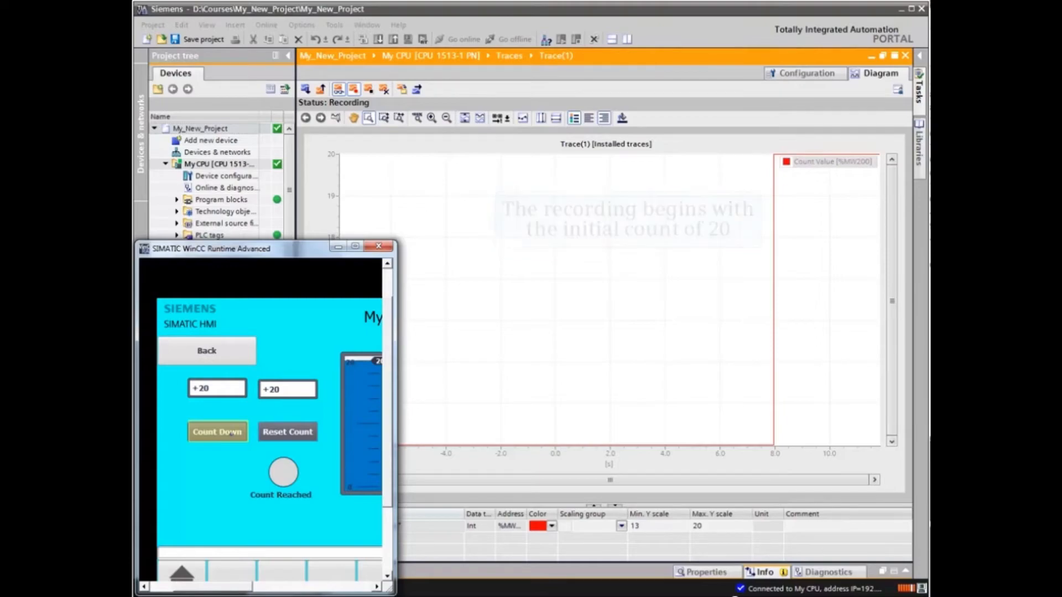
Step: Press Count Down repeatedly to step the count down from 20
click(217, 431)
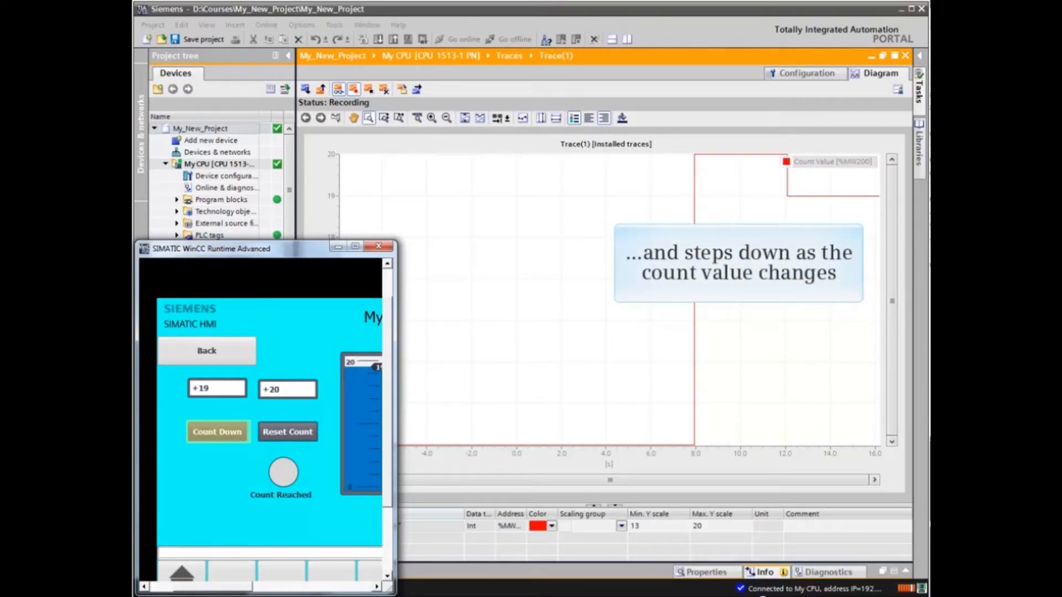
click(217, 432)
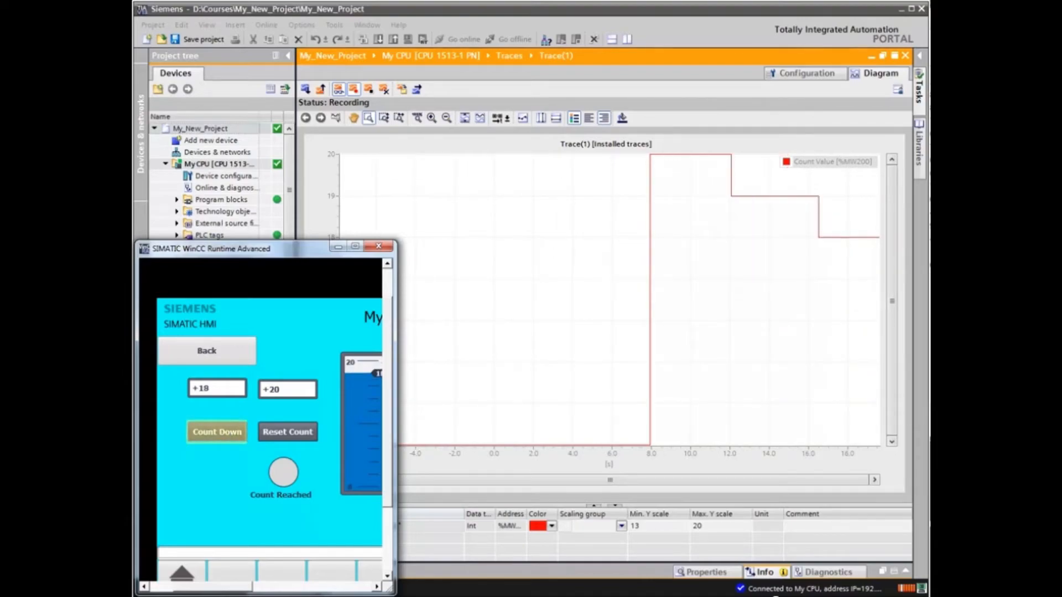
click(216, 431)
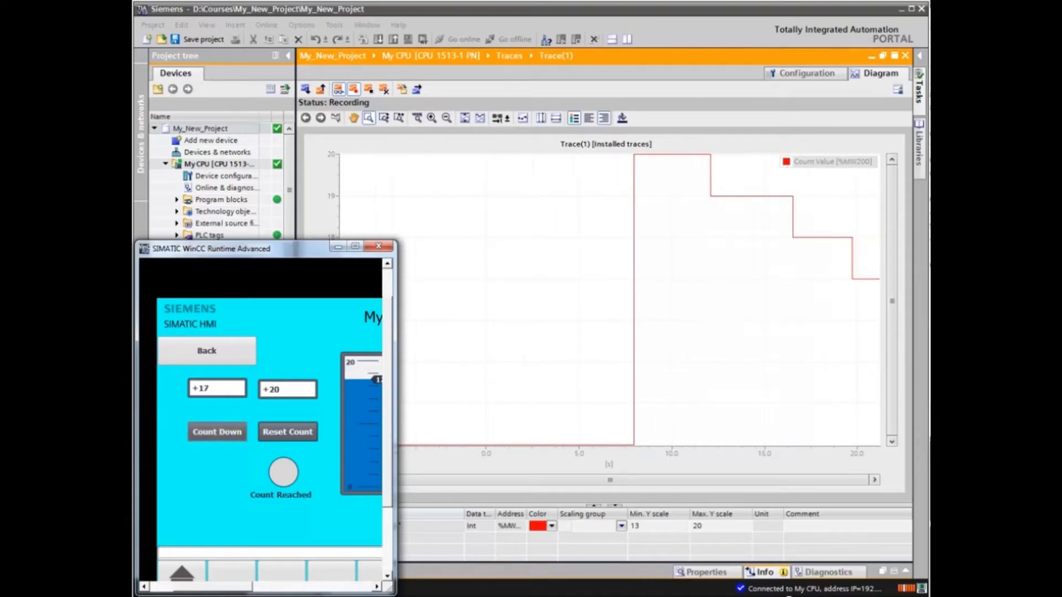
click(217, 432)
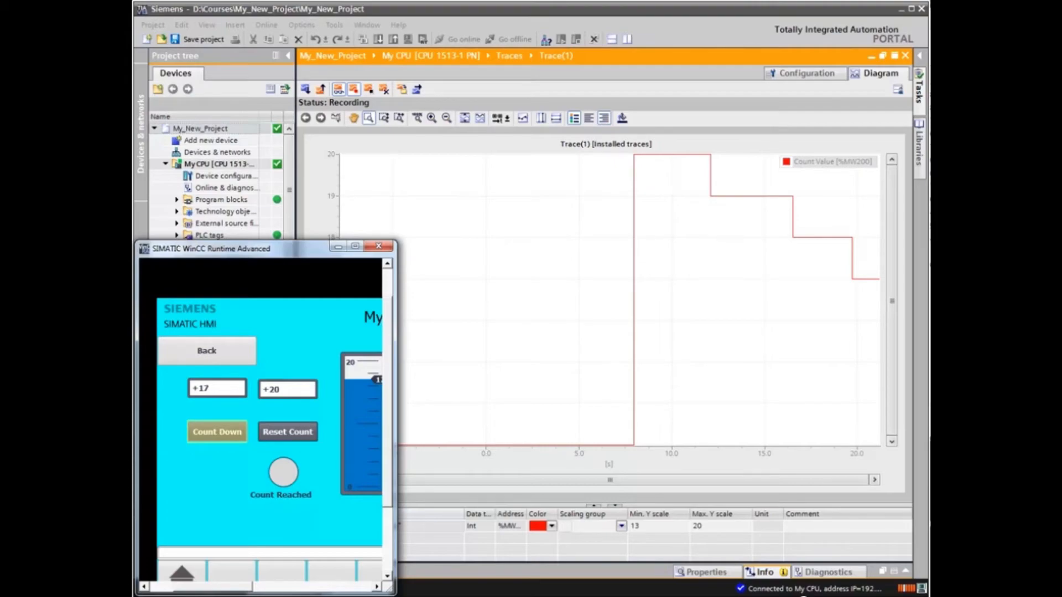
click(217, 431)
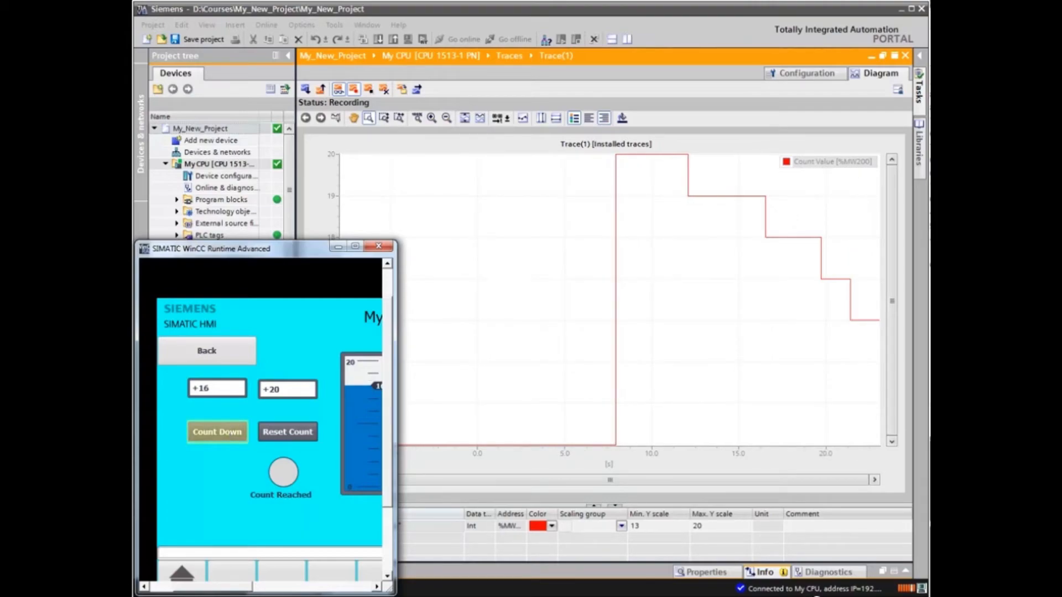
click(217, 432)
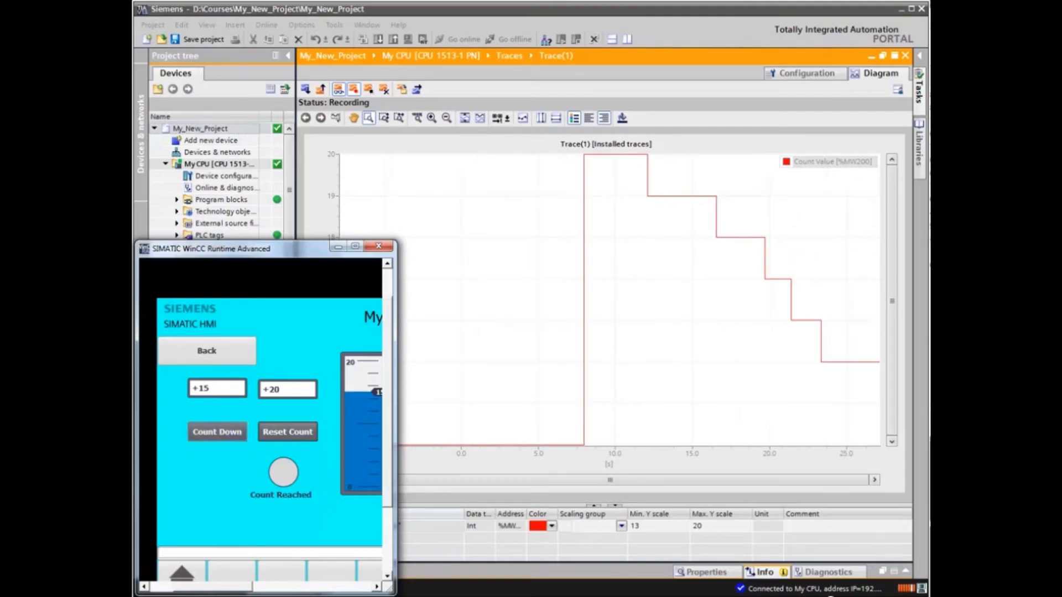
Step: Reset the count to 20, then count down again to 15
click(287, 432)
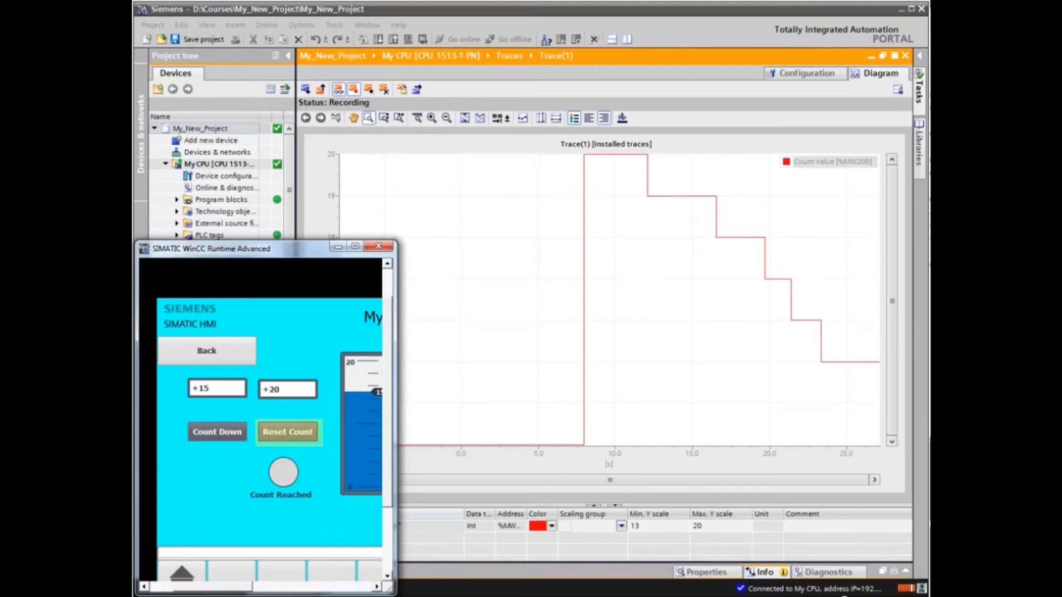
click(287, 432)
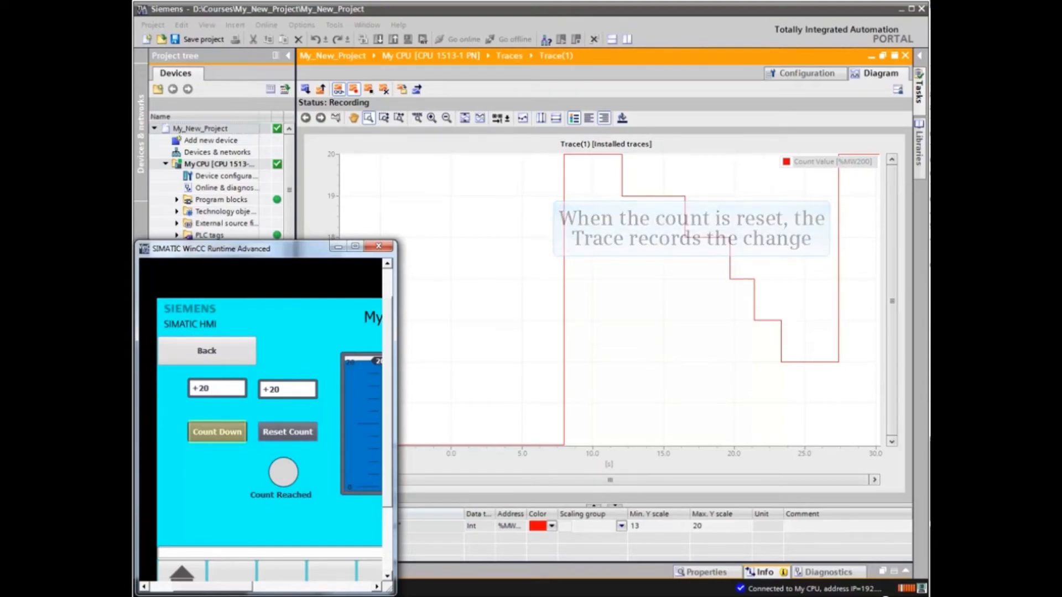
click(217, 431)
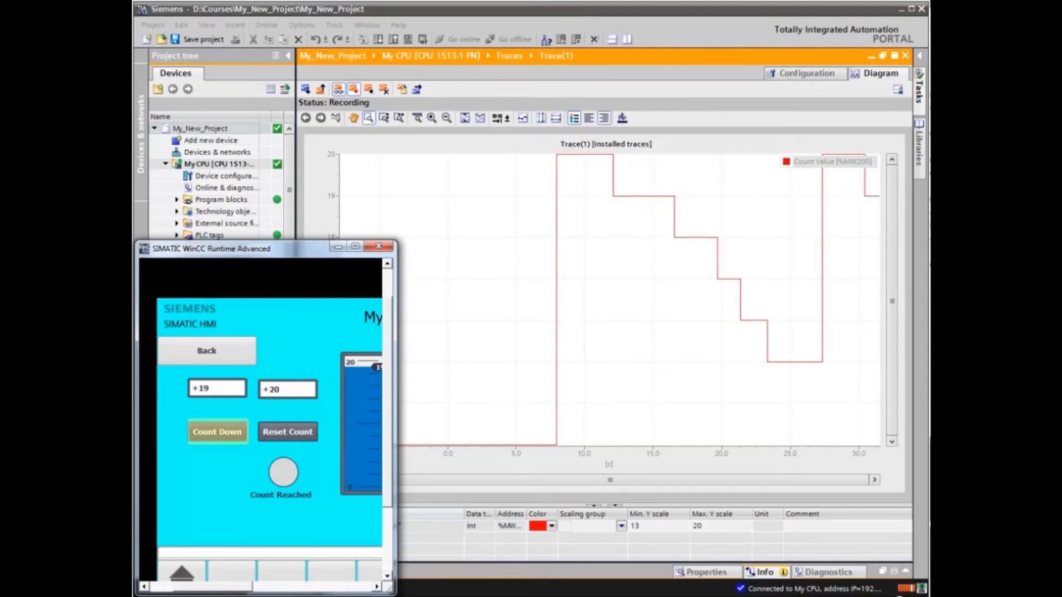
click(217, 431)
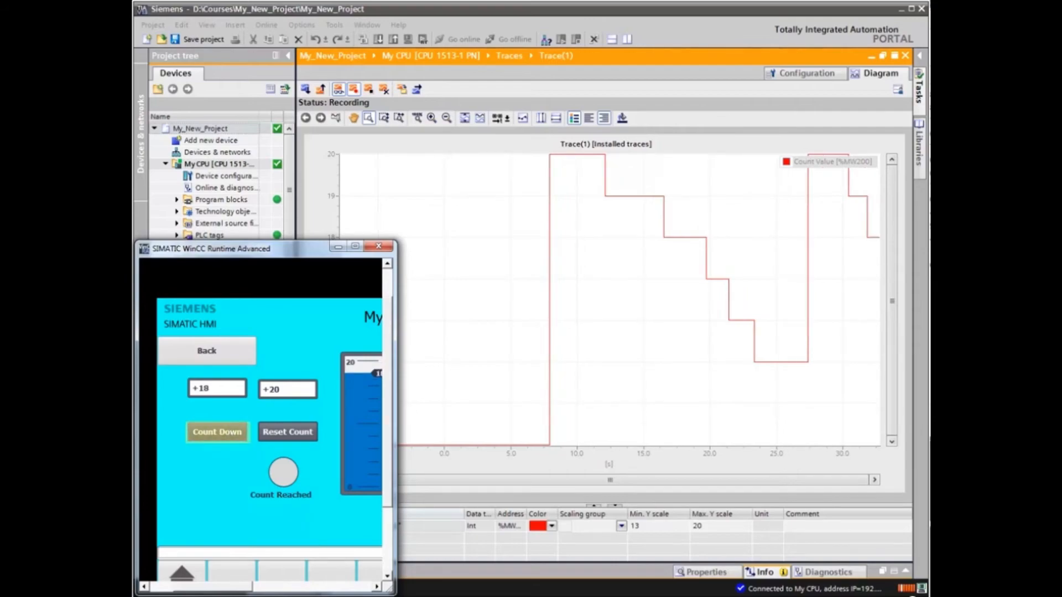
click(216, 432)
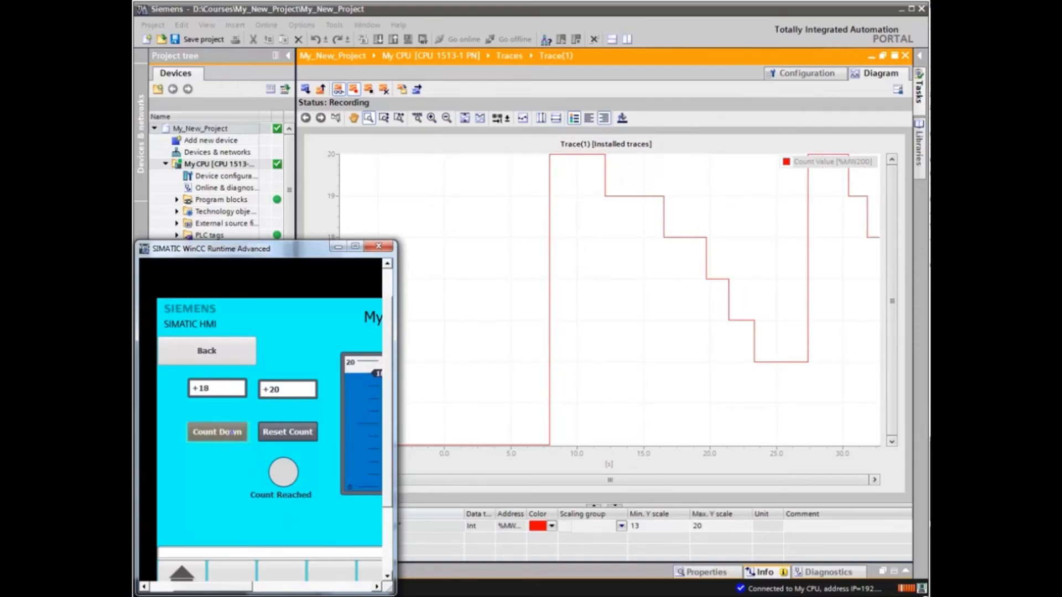
click(216, 432)
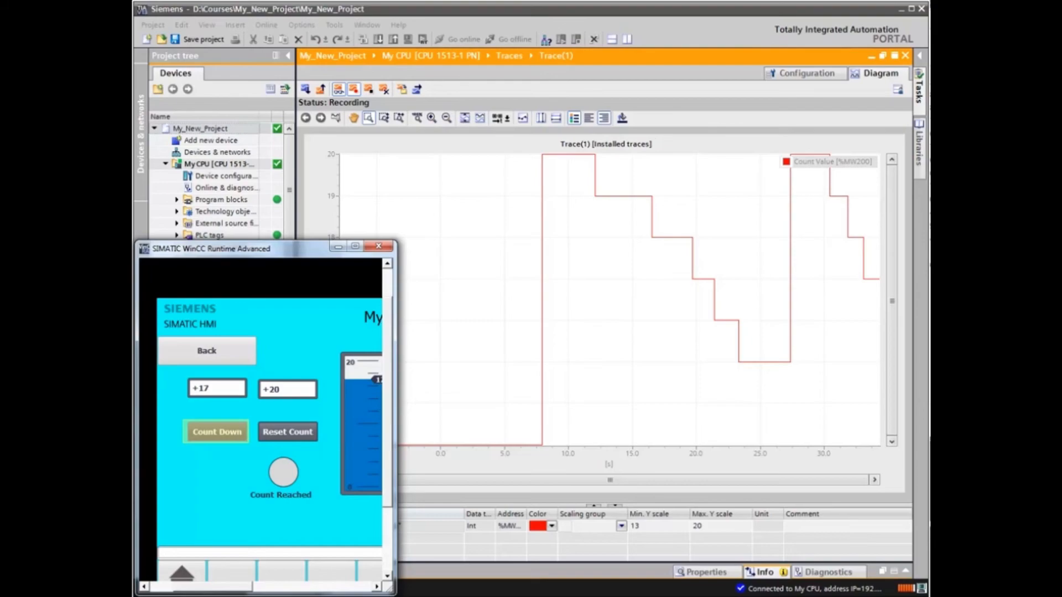
click(216, 432)
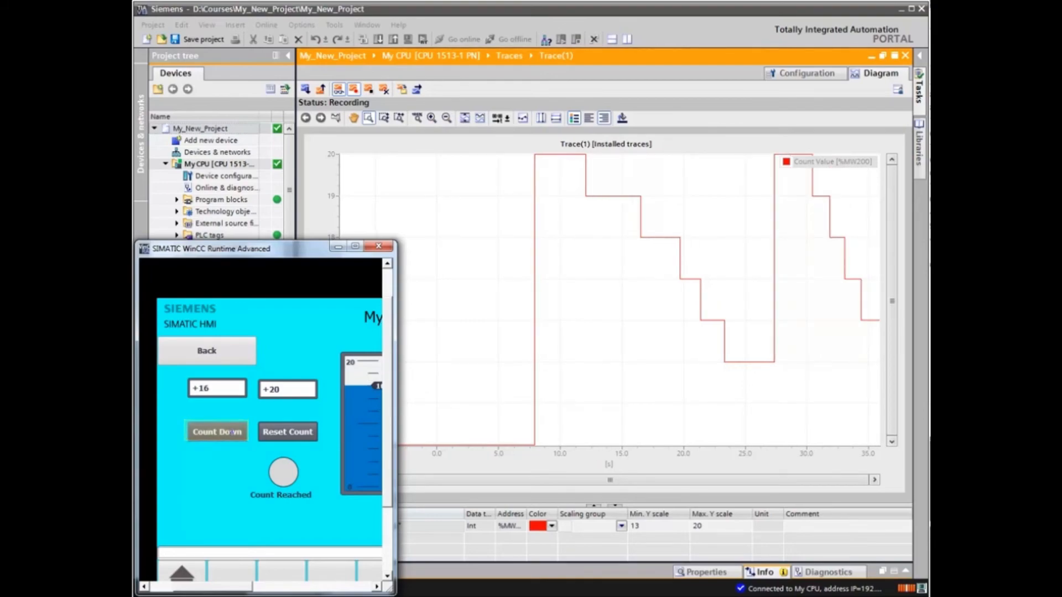
click(217, 431)
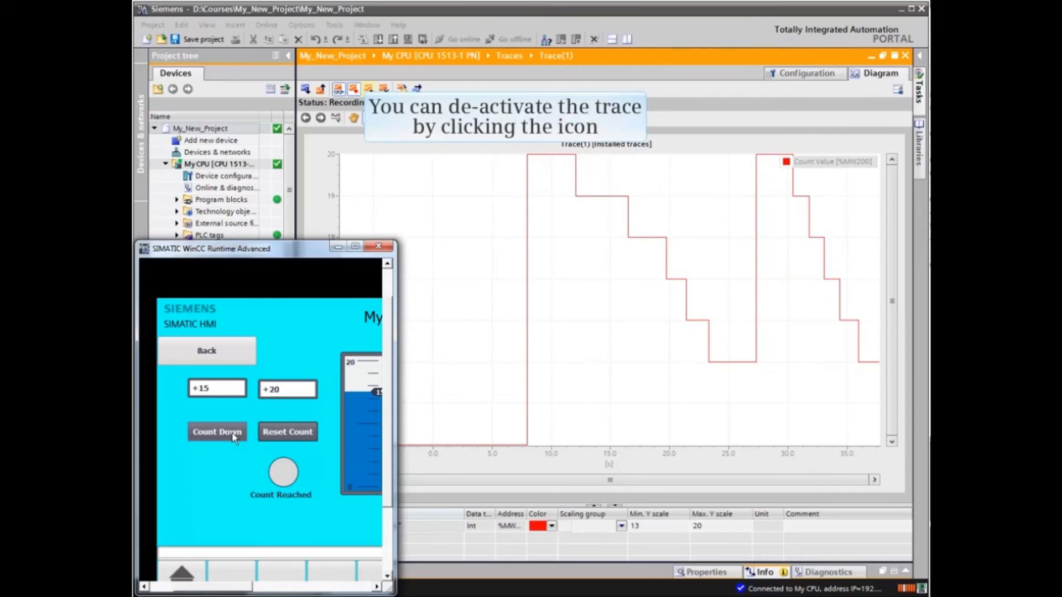